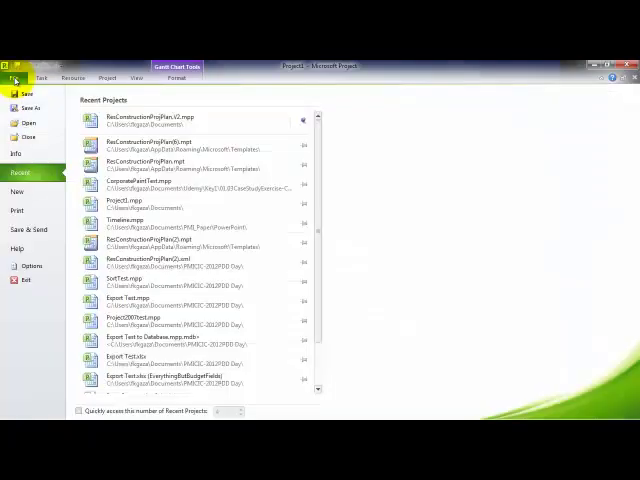
Step: Browse the File > New templates and open the Single Family House construction plan
click(18, 191)
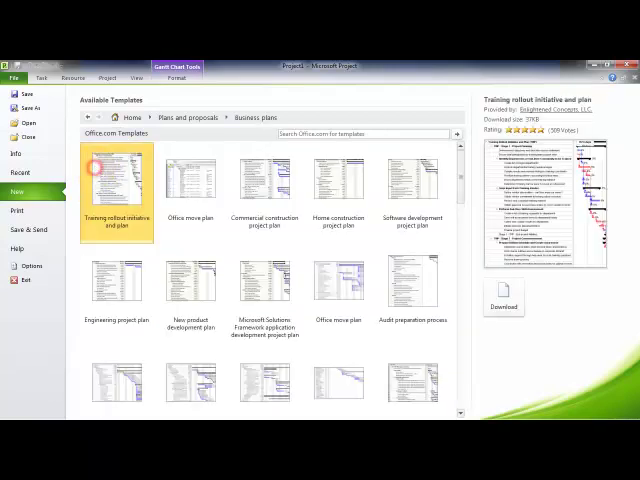
scroll(down, 3)
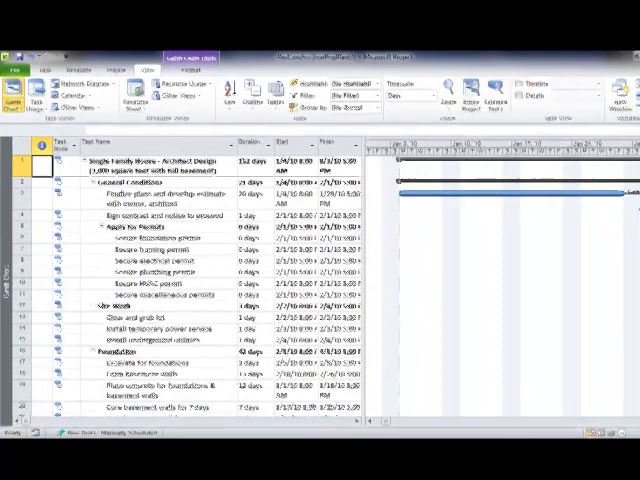
Step: Apply a custom Task Name filter for names containing 'contrac'
click(318, 131)
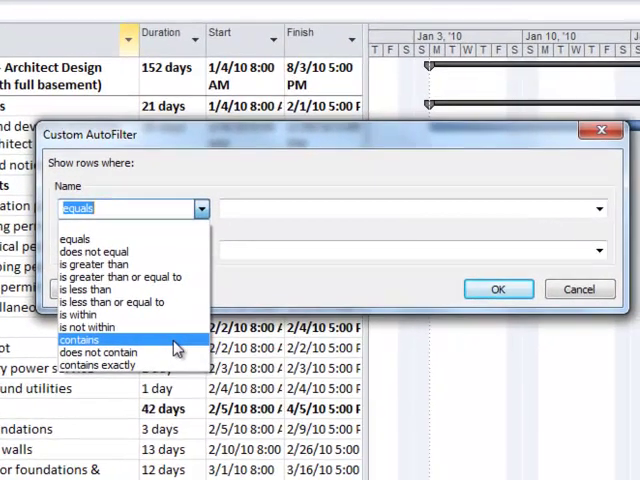
click(79, 339)
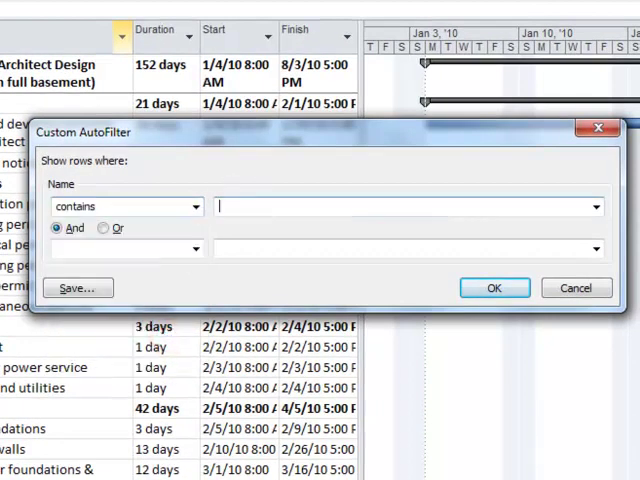
text(contrac)
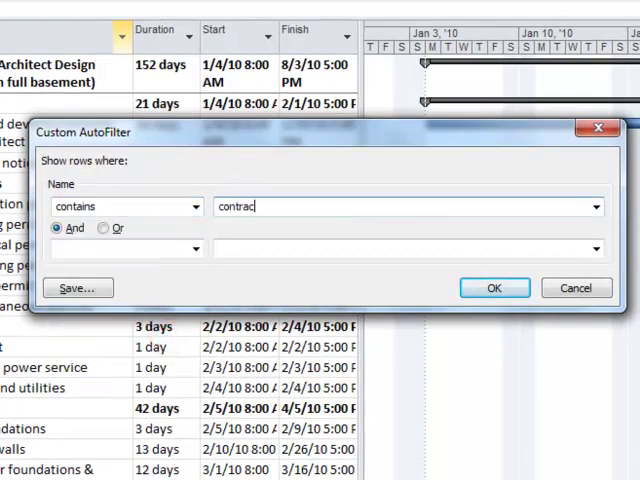
click(494, 287)
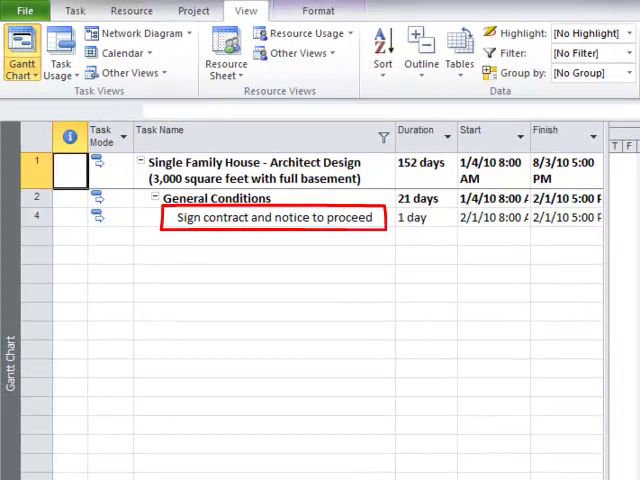
Step: Insert Draft contract, Print contract and Work with Attorneys rows above Sign contract
click(272, 217)
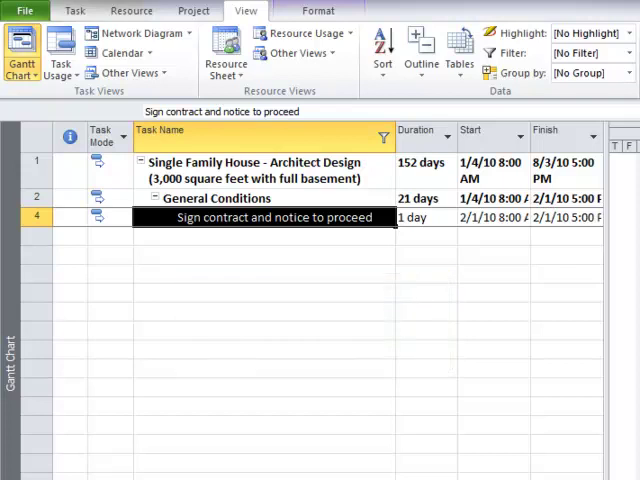
mouse_move(383, 137)
text(Draft contract)
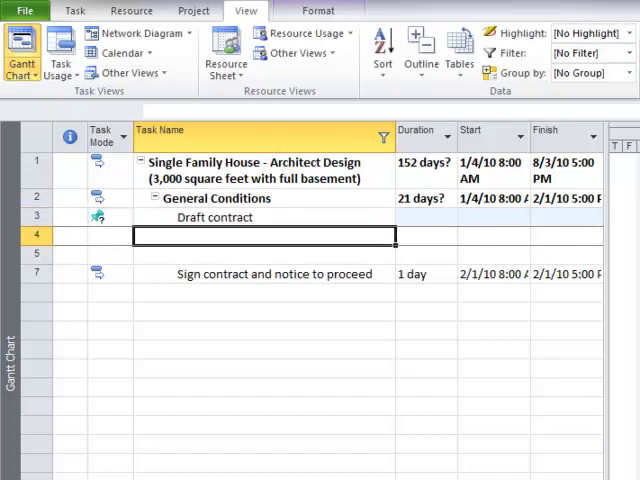
text(Print contract)
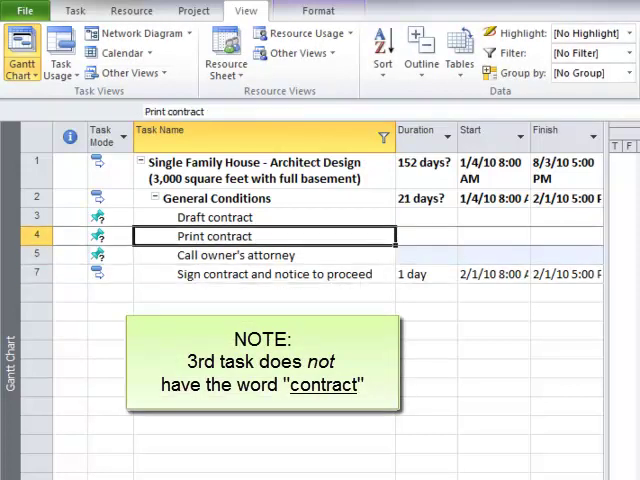
click(216, 217)
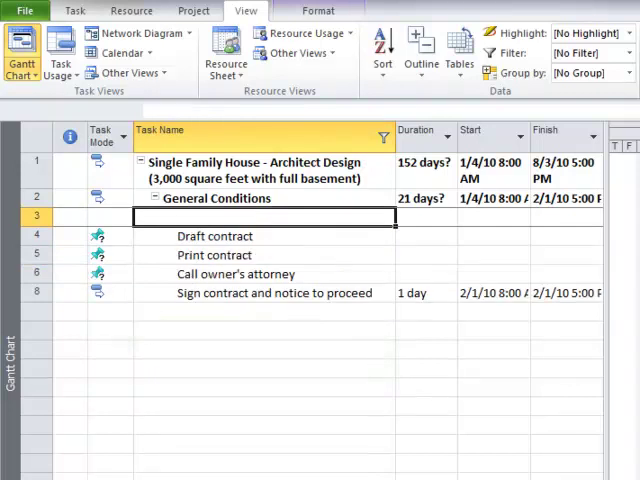
text(Work with Attorneys)
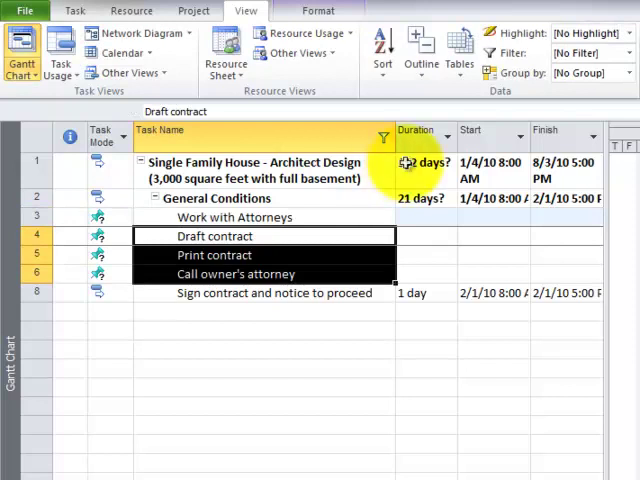
Step: Indent the contract tasks under Work with Attorneys, add 'Call owners Attorneys', and clear all filters
click(74, 11)
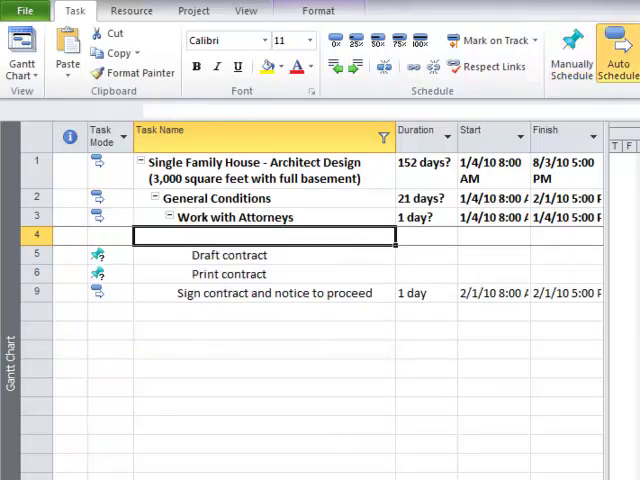
text(Call owners Attorneys)
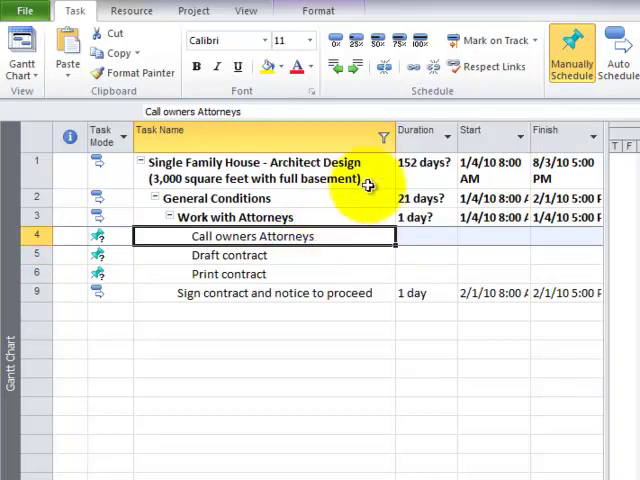
click(382, 137)
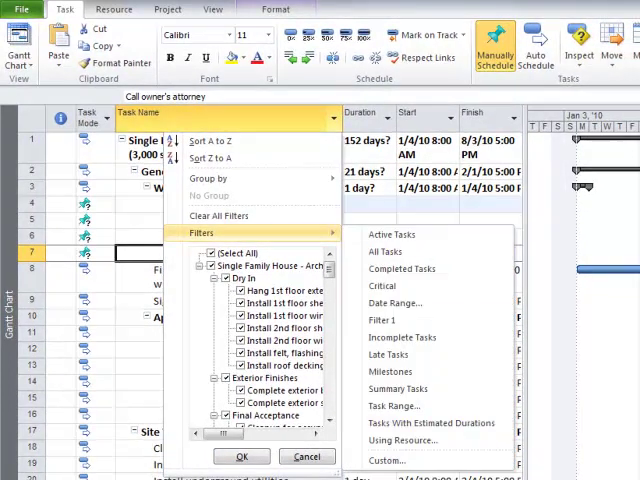
Step: Reapply the custom Task Name filter for names containing contract
click(388, 460)
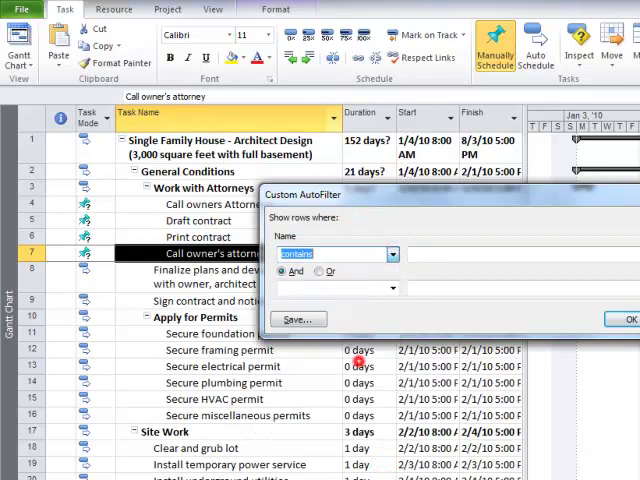
text(c)
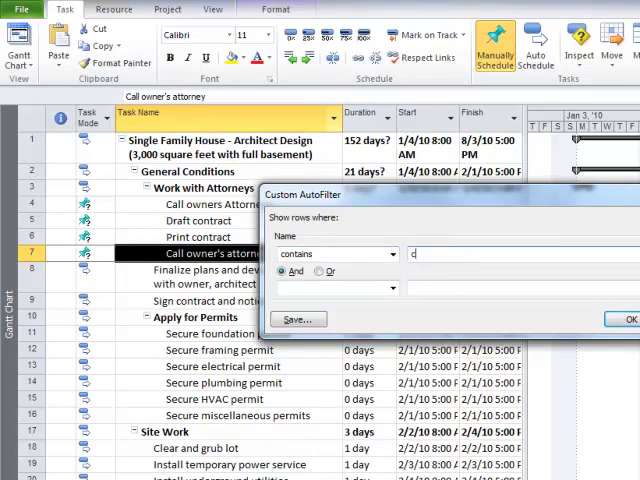
click(628, 318)
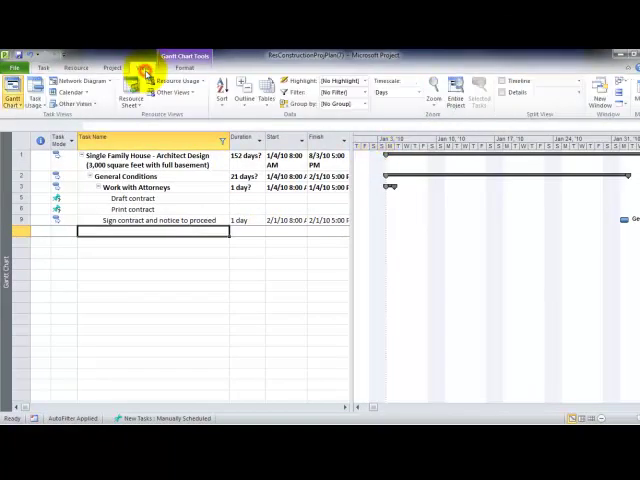
Step: Use View > New Window to open another window on the construction plan
click(598, 88)
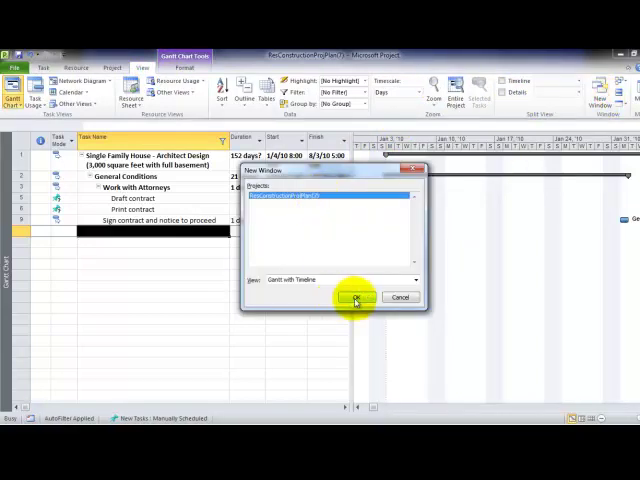
click(360, 297)
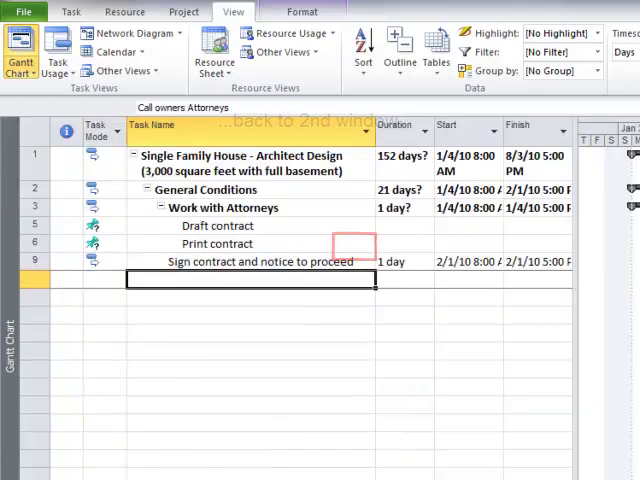
Step: Add a 'Call cleaner' task below the filtered tasks, then remove the filter
click(351, 131)
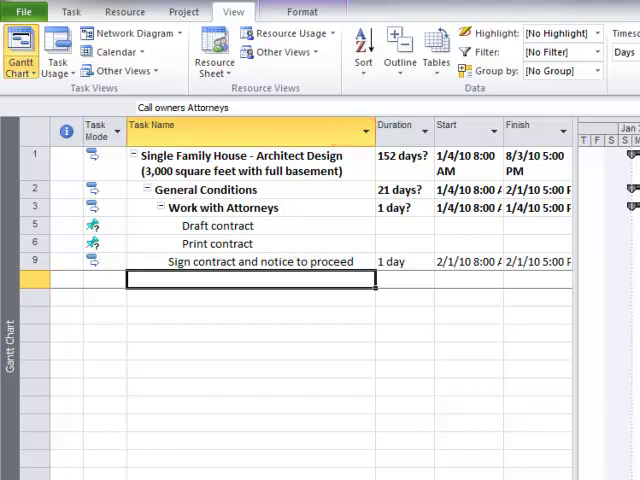
text(Call cleaner)
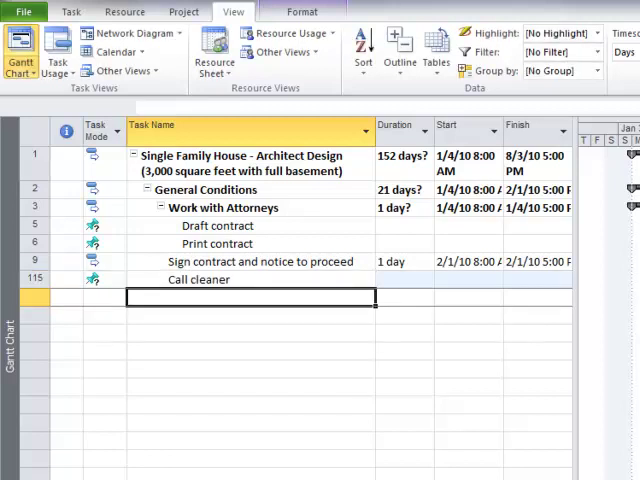
click(198, 279)
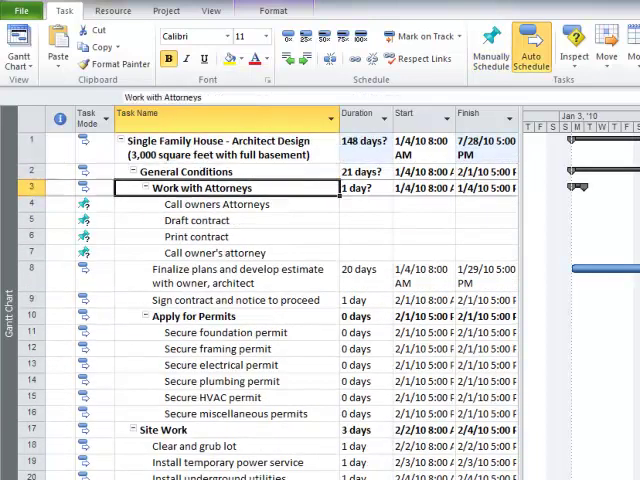
Step: Reapply the contract filter and add test tasks 'above' and 'belwo'
click(330, 126)
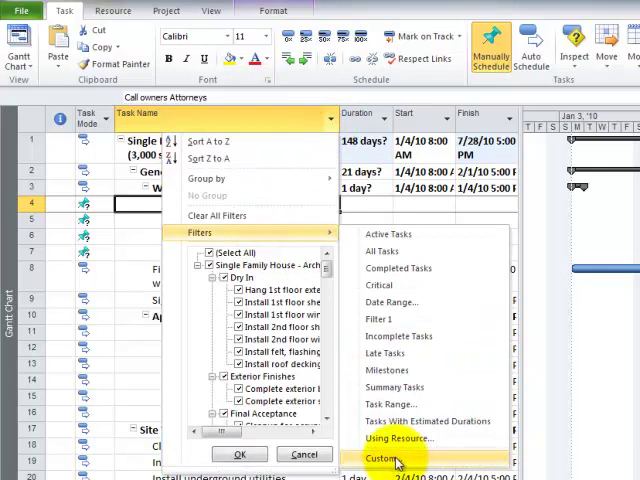
click(382, 458)
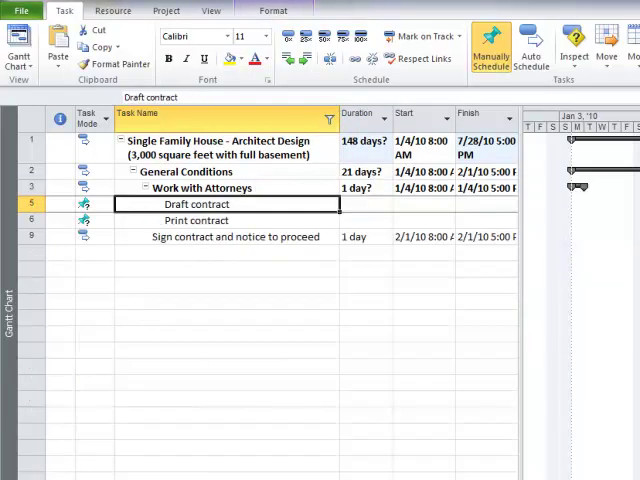
text(above)
click(227, 269)
text(belwo)
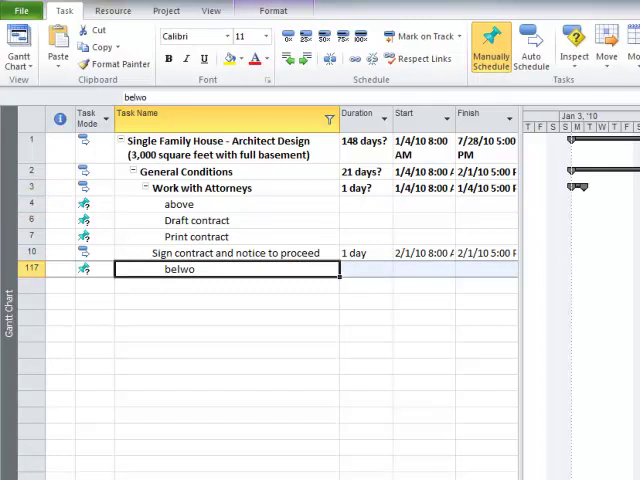
click(31, 204)
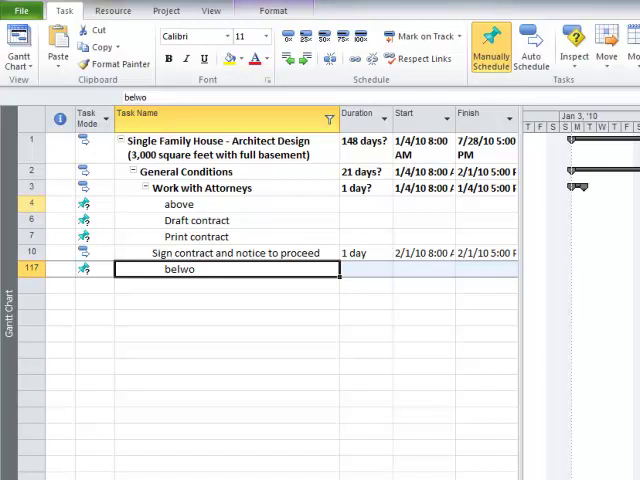